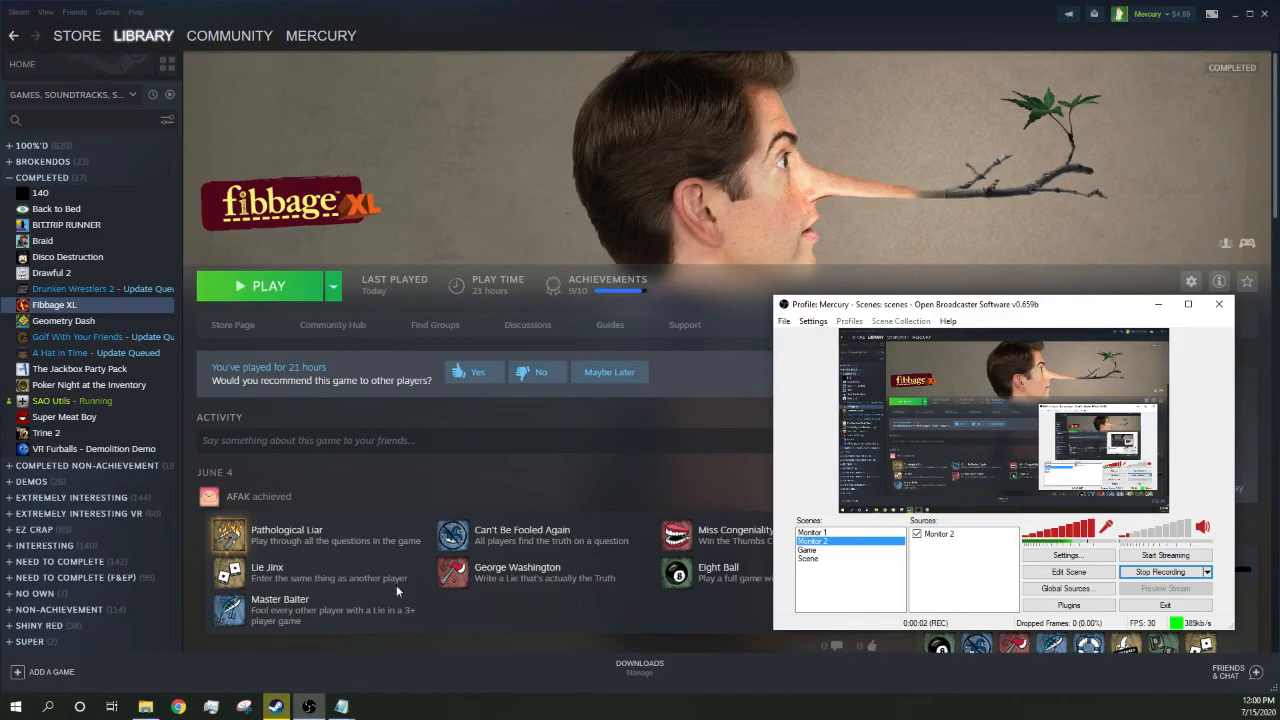
{"action": "mouse_move", "coordinate": [405, 600]}
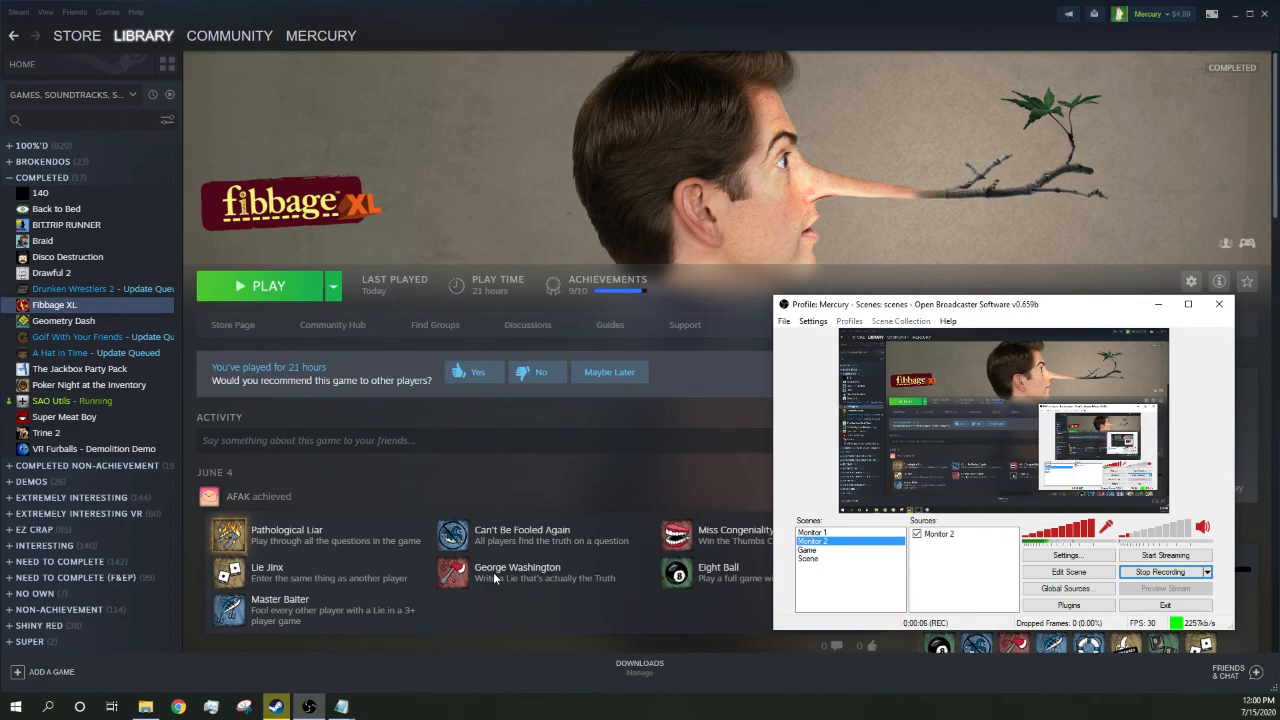
- Launch Fibbage XL with the PLAY button on its library page
{"action": "left_click", "coordinate": [268, 285]}
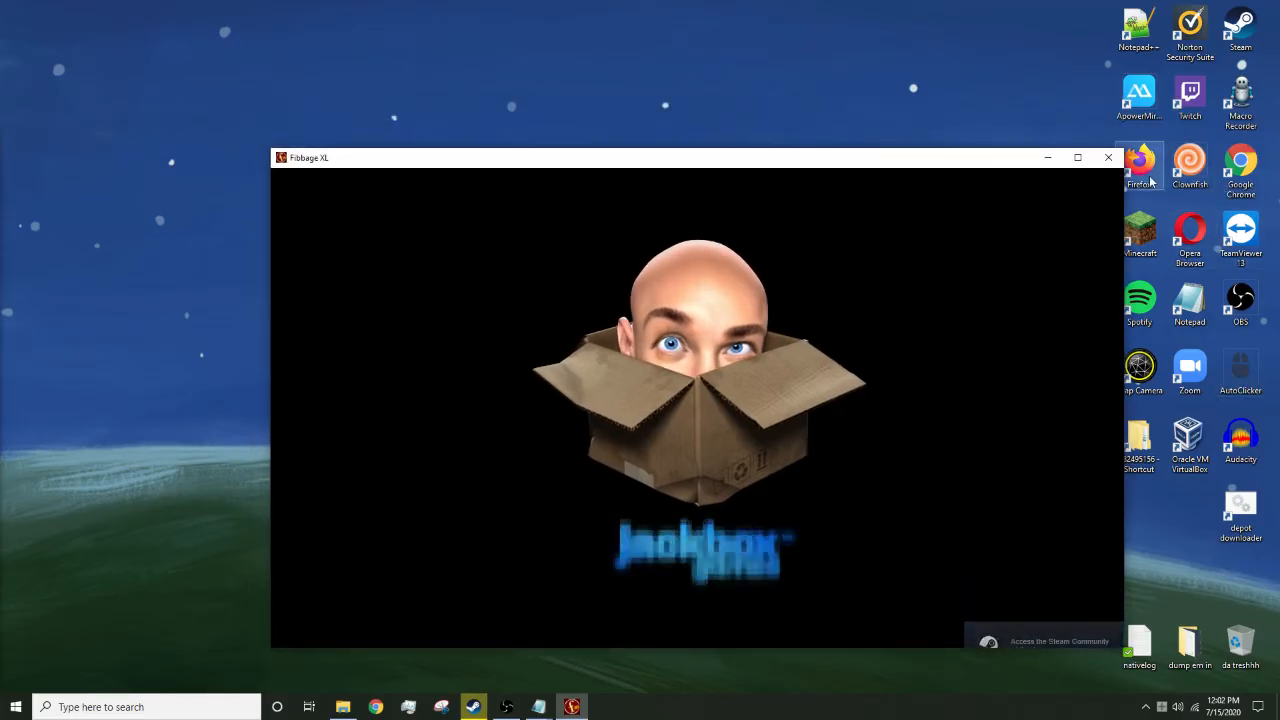
- Open Firefox from the desktop for jackbox.tv beside the game's title screen
{"action": "left_click", "coordinate": [1140, 165]}
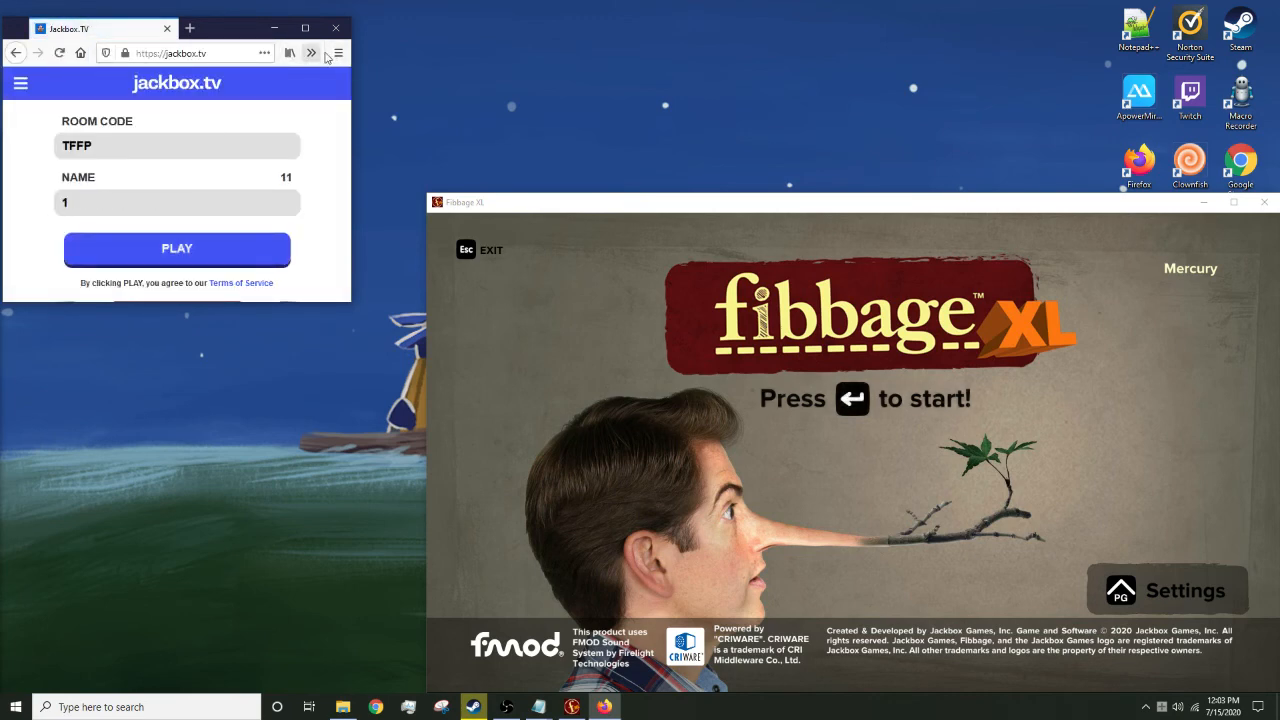
- Open new tabs in Container #01 and #02 and load jackbox.tv from Top Sites
{"action": "left_click", "coordinate": [338, 53]}
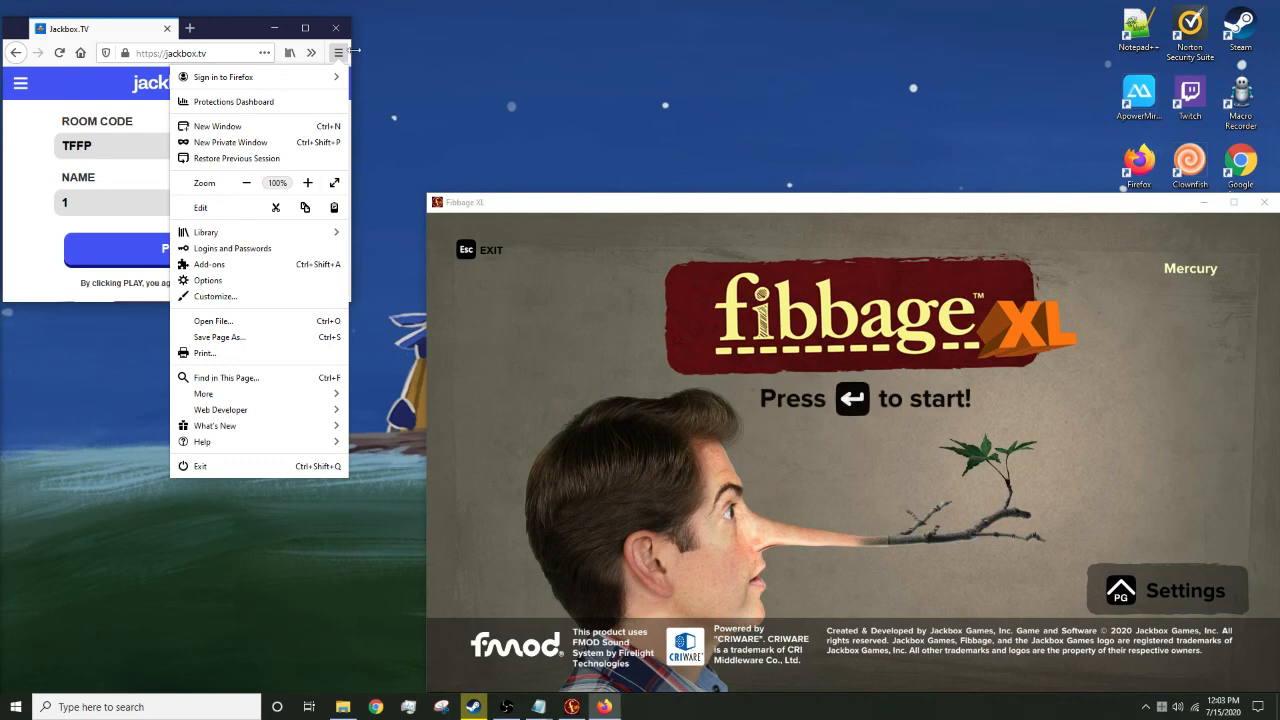
{"action": "left_click", "coordinate": [265, 53]}
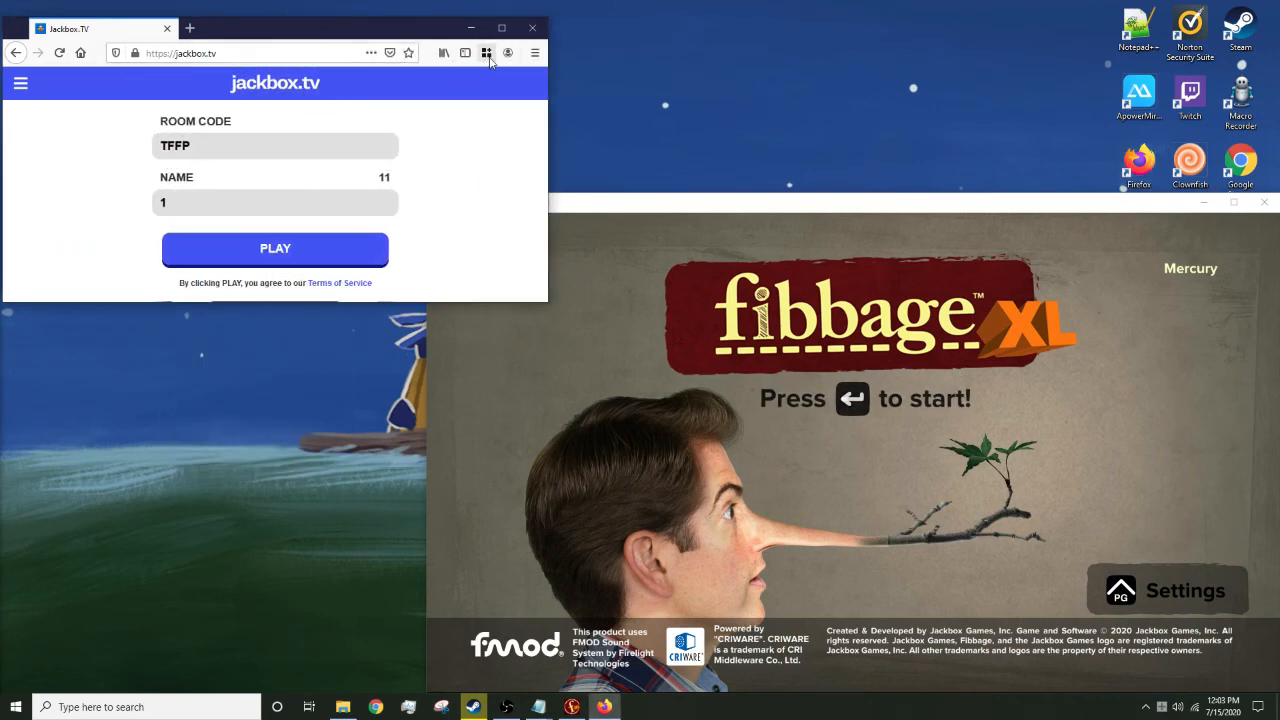
{"action": "left_click", "coordinate": [486, 53]}
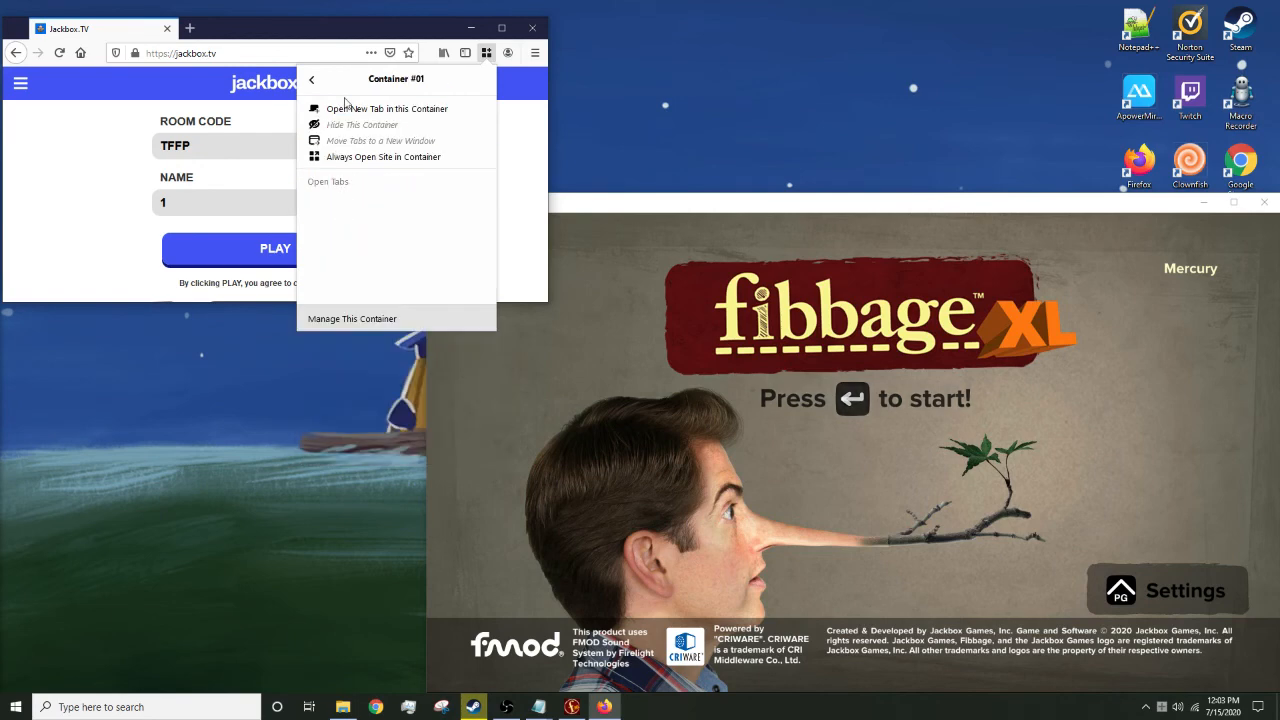
{"action": "left_click", "coordinate": [387, 108]}
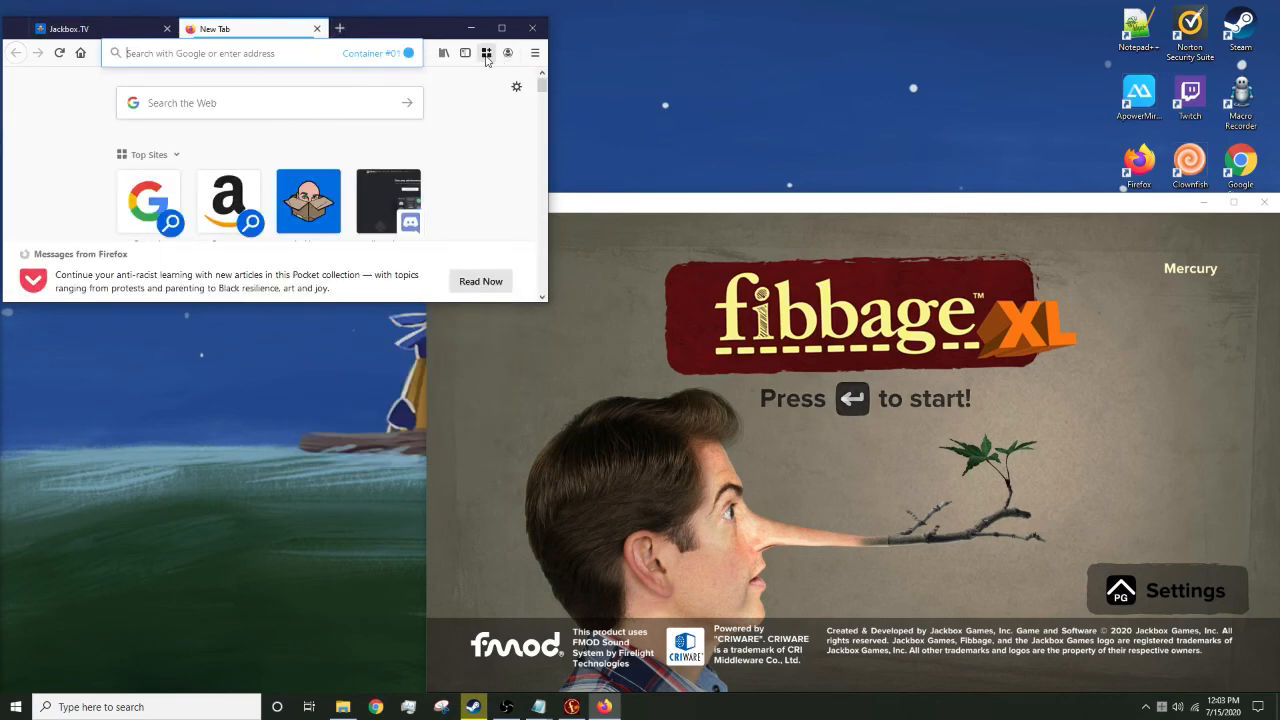
{"action": "left_click", "coordinate": [486, 53]}
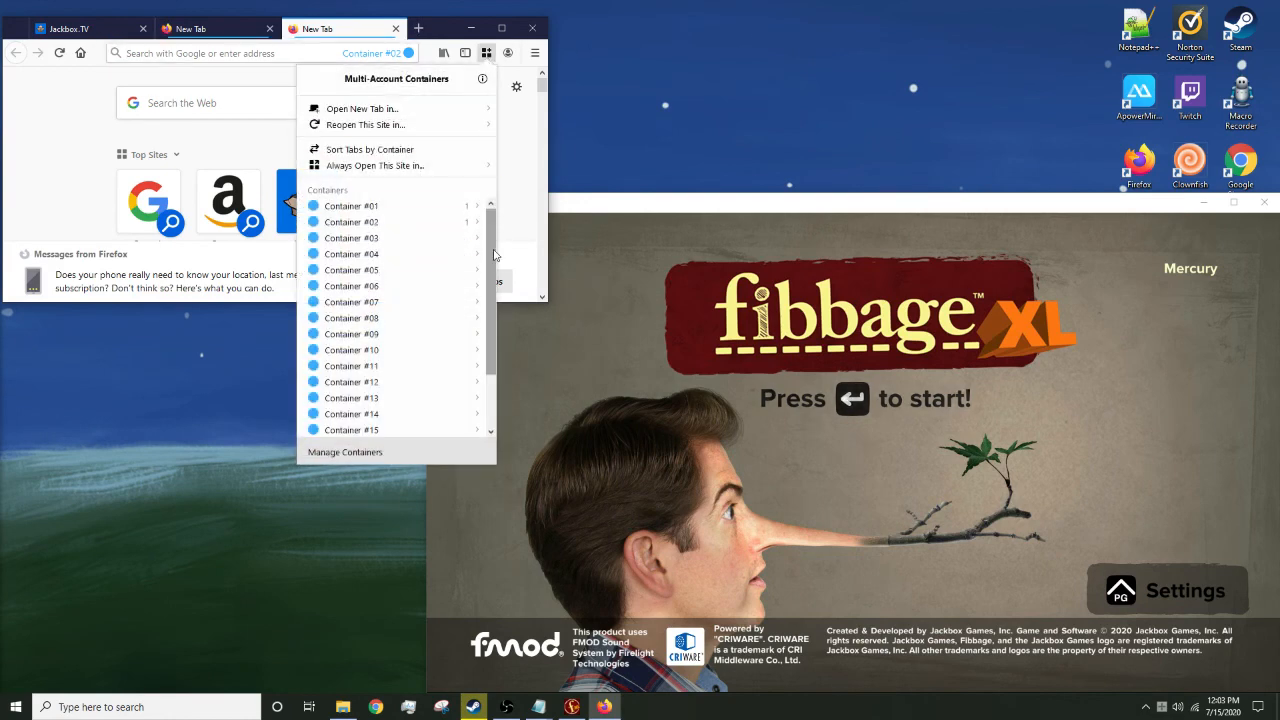
{"action": "scroll", "scroll_direction": "down", "scroll_amount": 3}
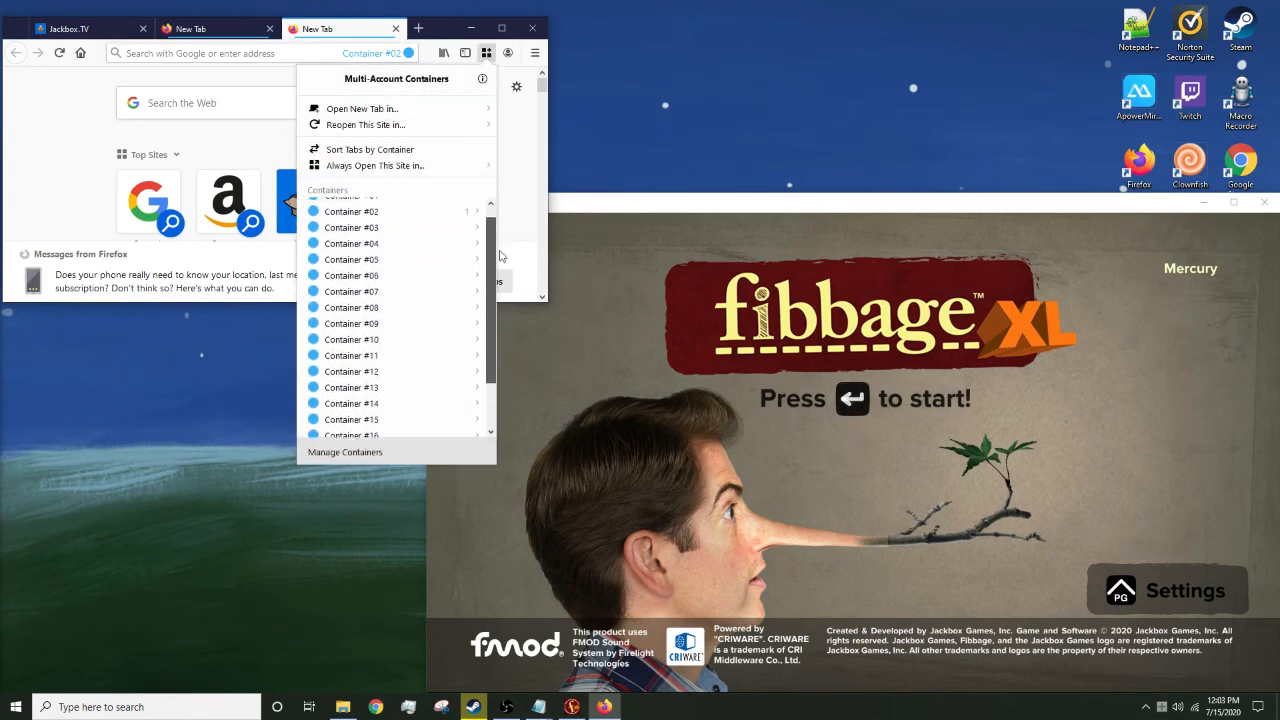
{"action": "scroll", "scroll_direction": "down", "scroll_amount": 3}
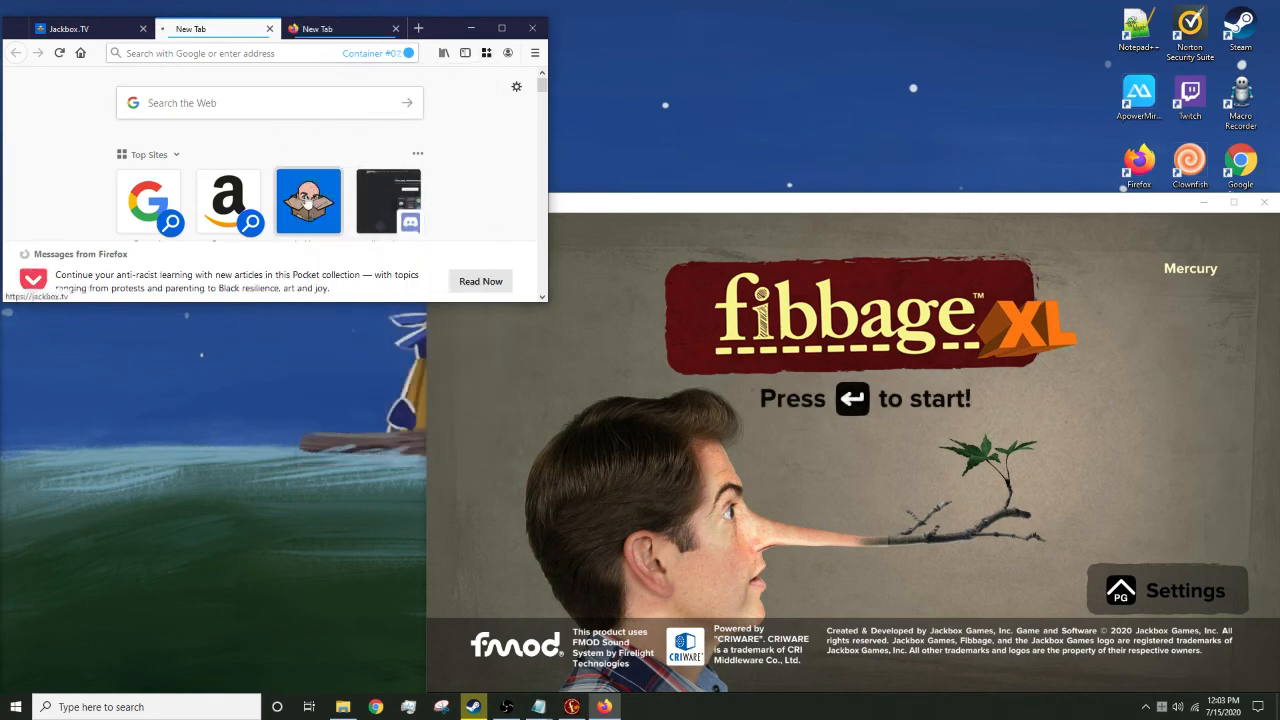
{"action": "left_click", "coordinate": [308, 200]}
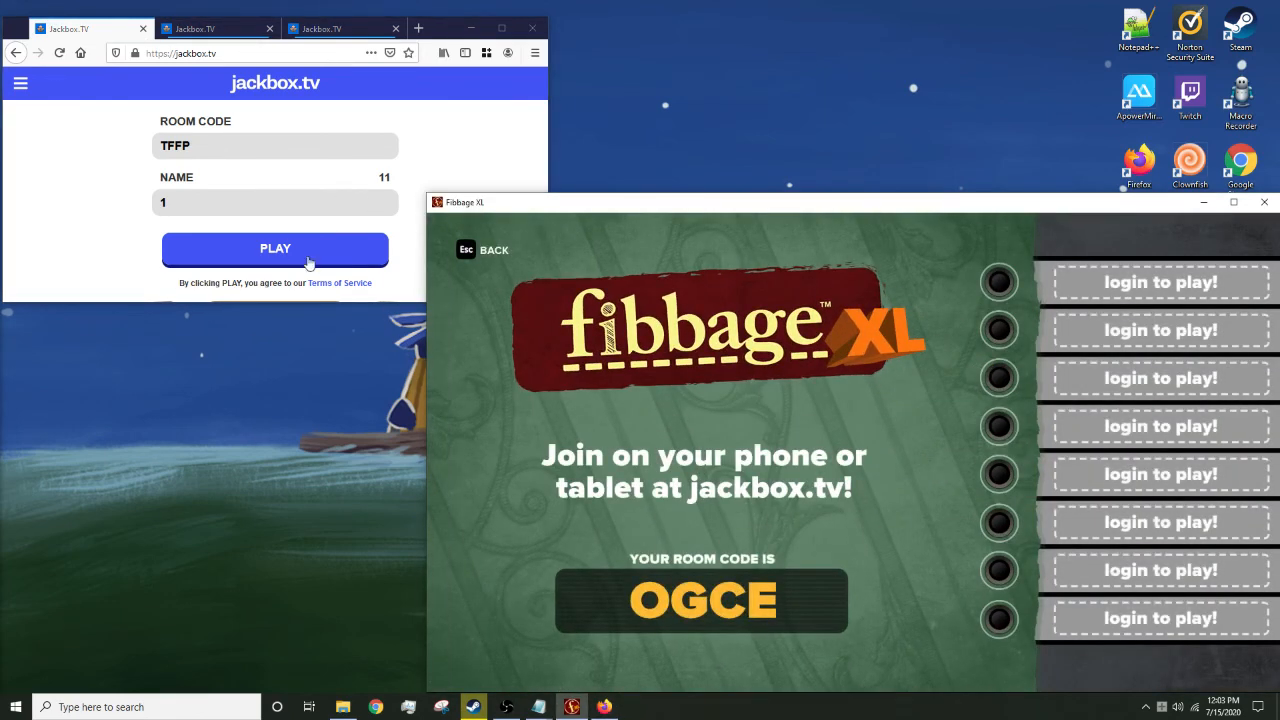
- Enter room code OGCE and join as players 1, 2 and 3
{"action": "type", "text": "OGC"}
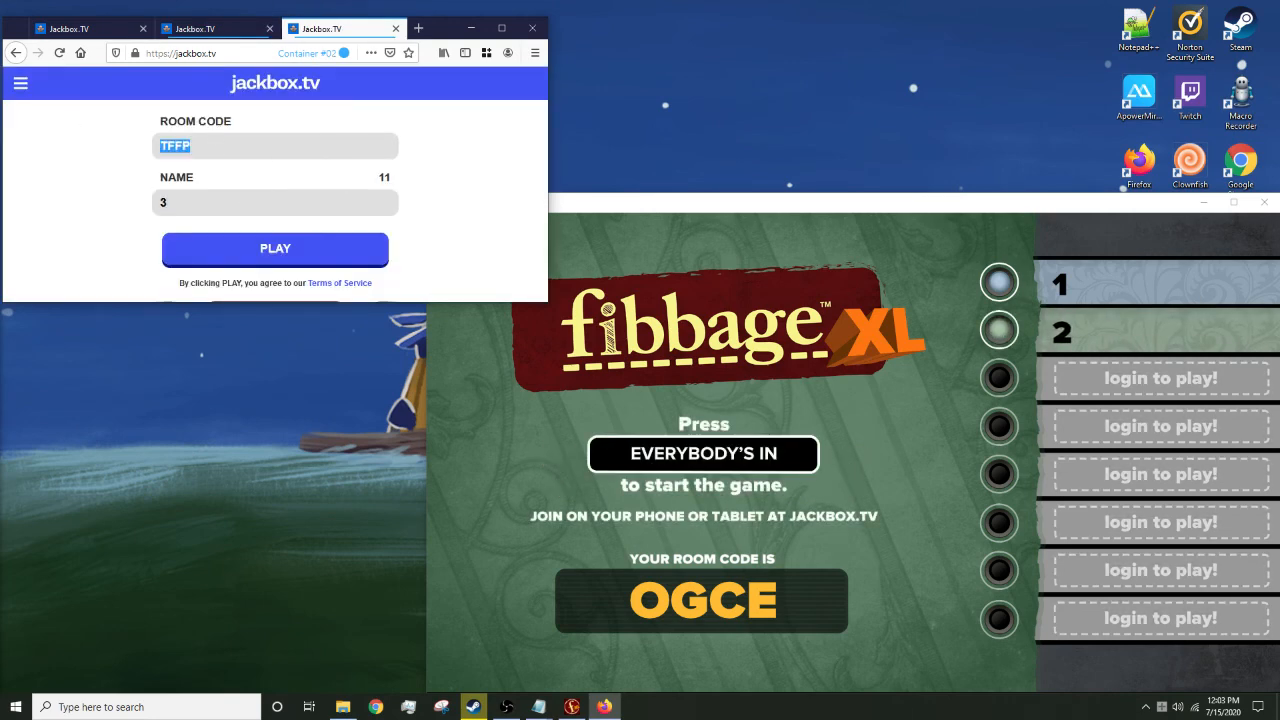
{"action": "left_click", "coordinate": [275, 248]}
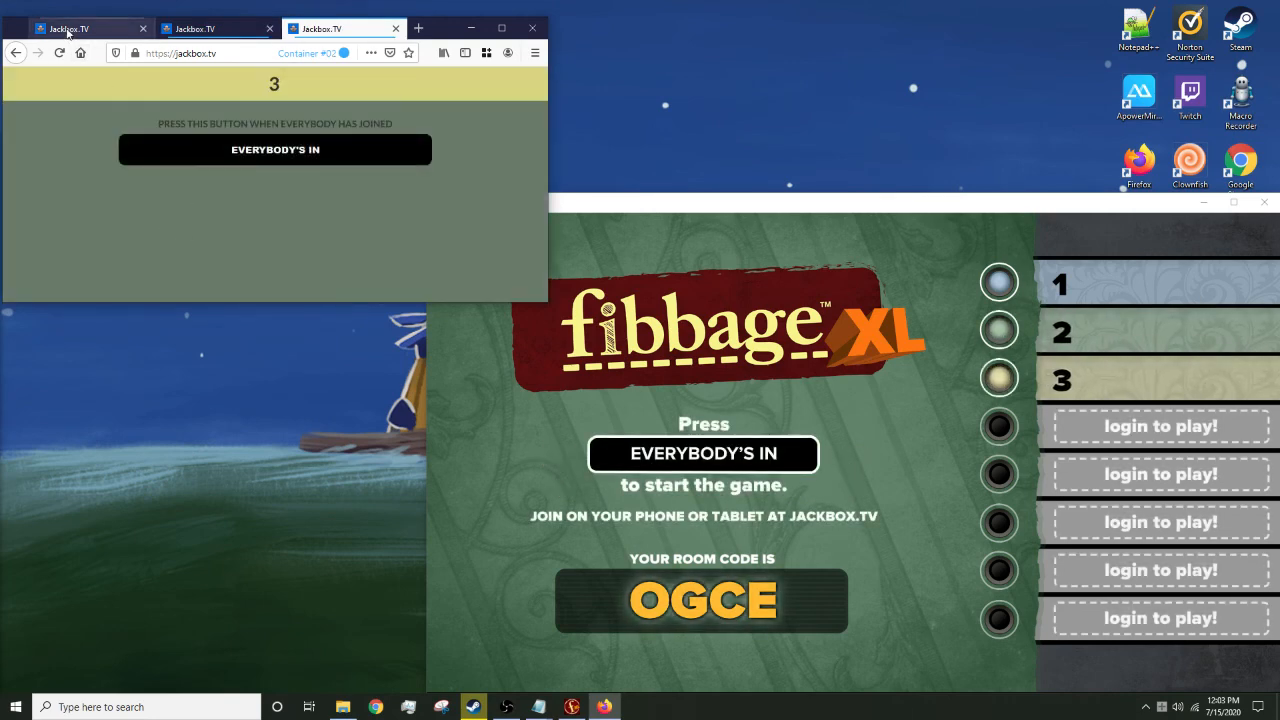
{"action": "left_click", "coordinate": [275, 149]}
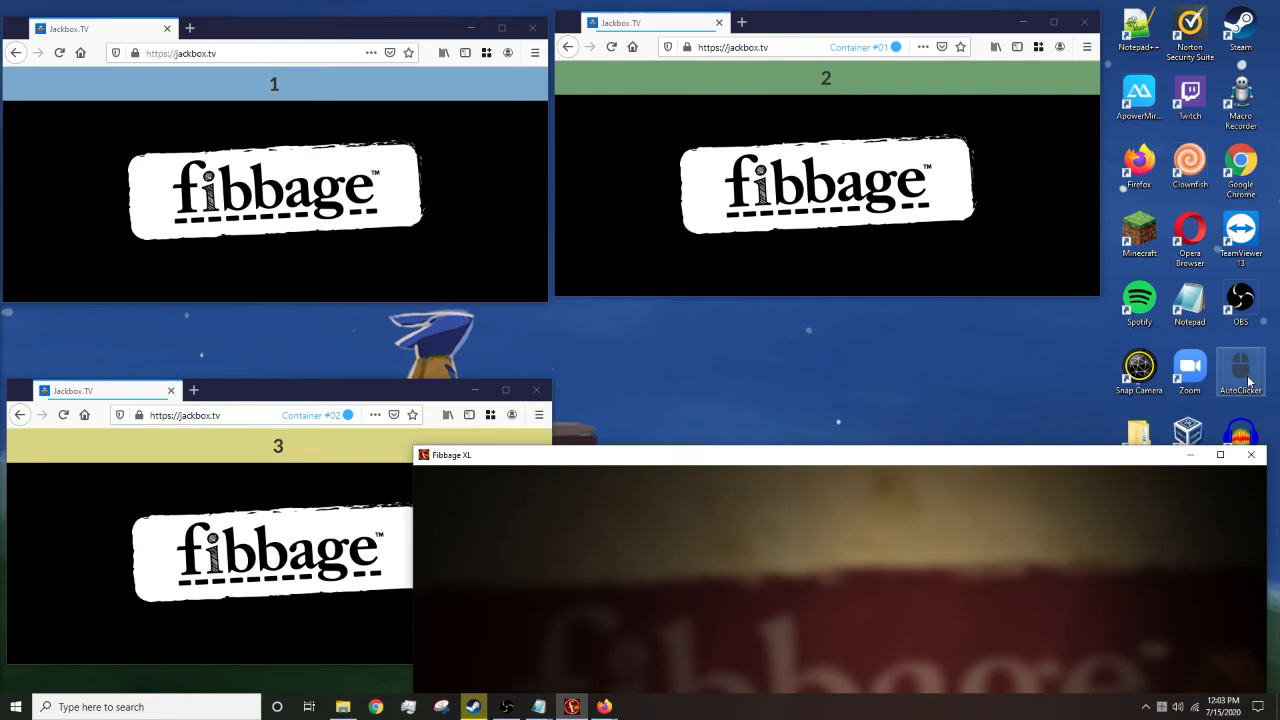
- Launch the AutoClicker desktop shortcut once Round 1 begins
{"action": "left_click", "coordinate": [1240, 365]}
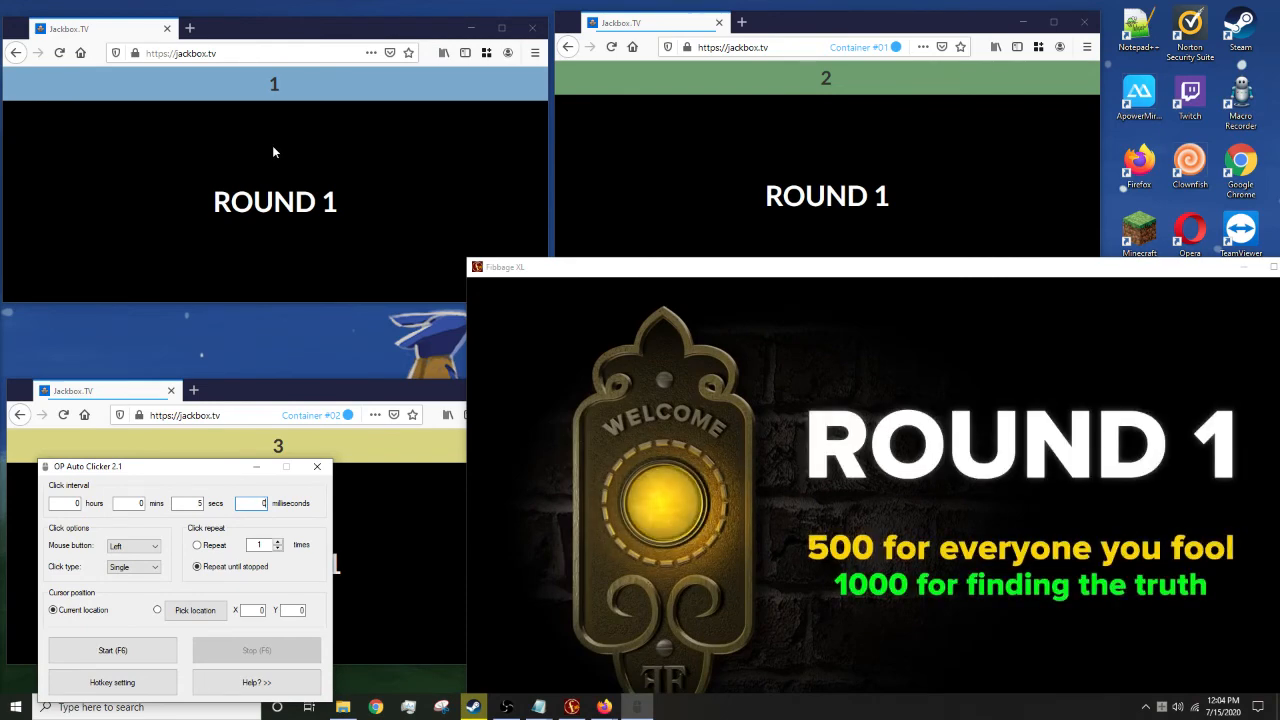
- Run OP Auto Clicker every 5 seconds, repeating until stopped, through the rounds
{"action": "left_click", "coordinate": [112, 650]}
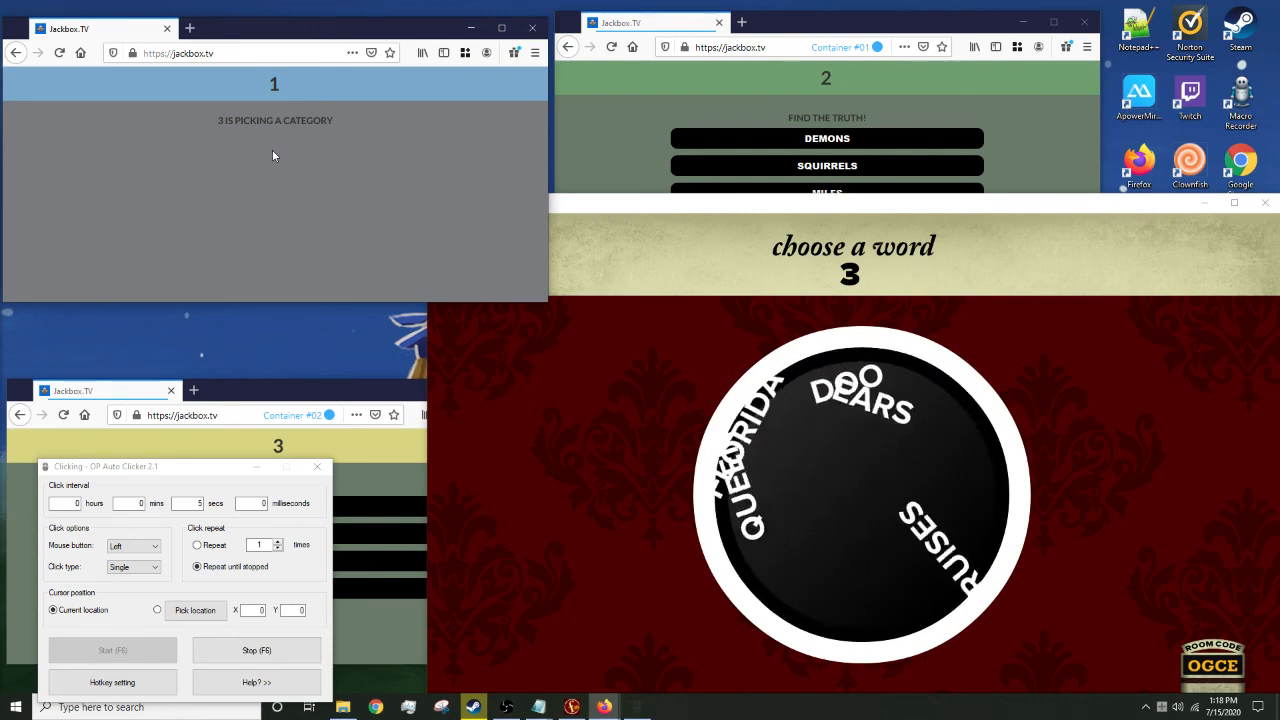
{"action": "left_click", "coordinate": [256, 650]}
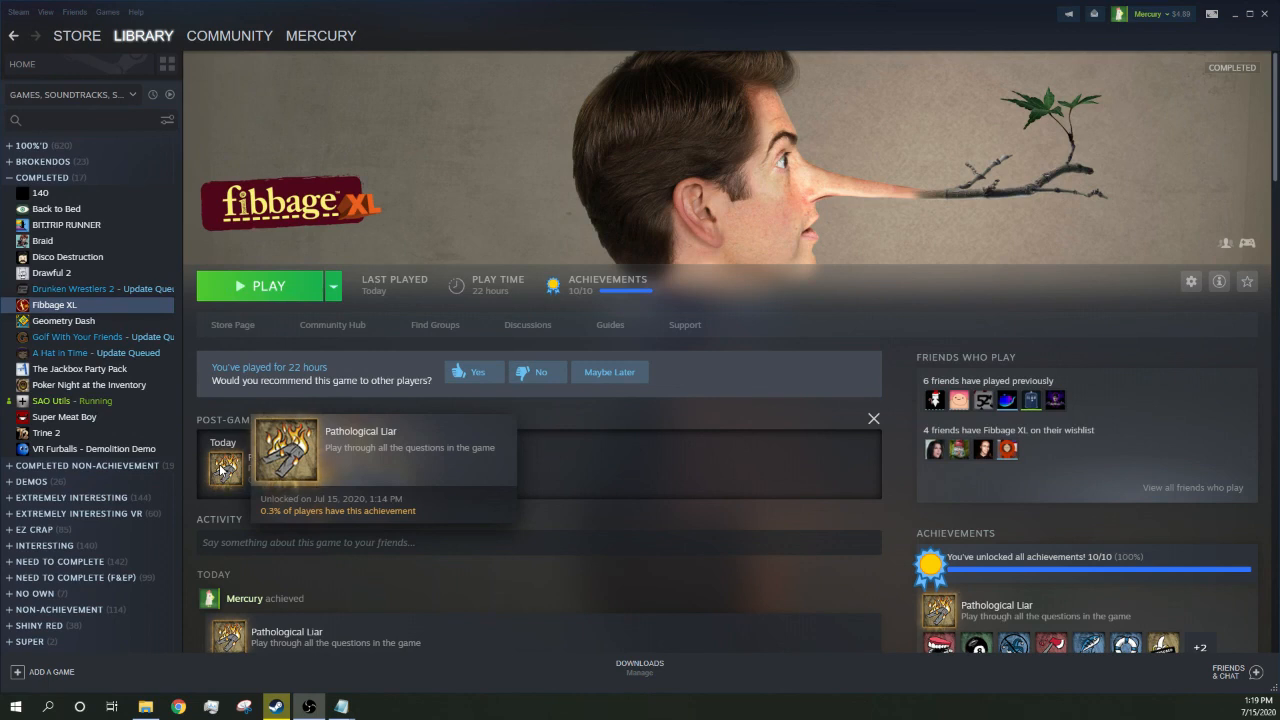
{"action": "mouse_move", "coordinate": [498, 480]}
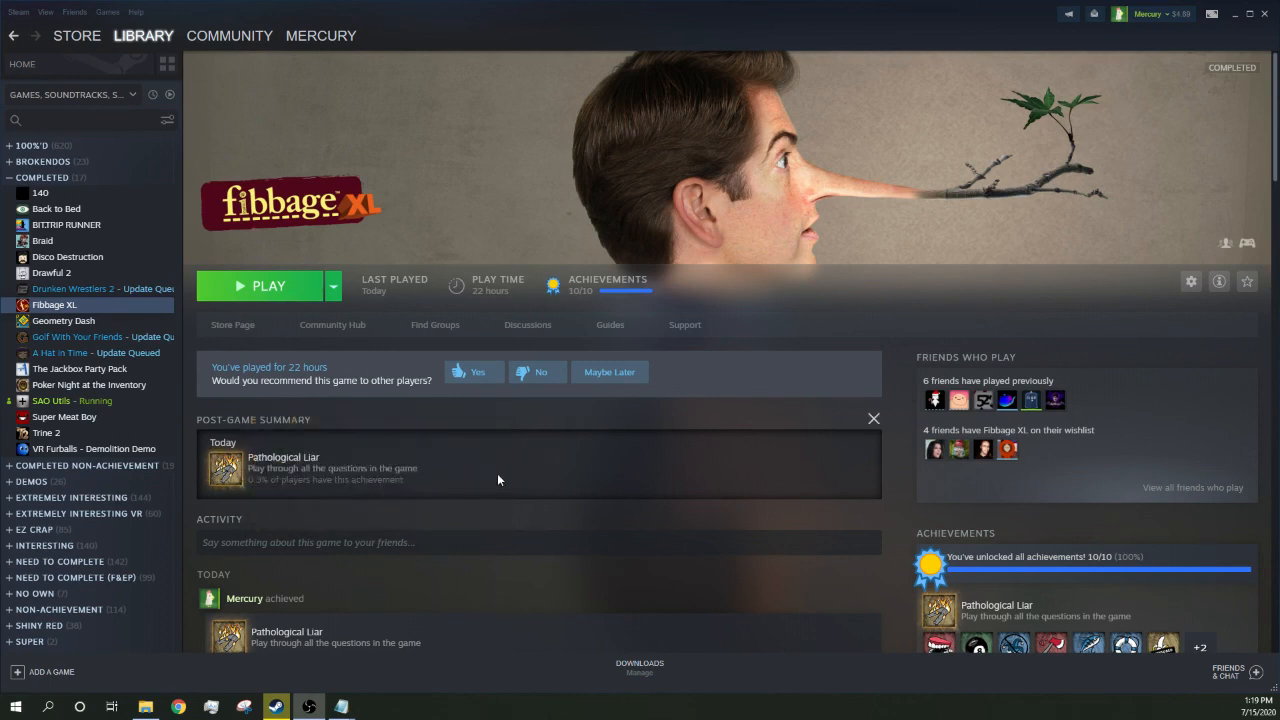
{"action": "mouse_move", "coordinate": [566, 498]}
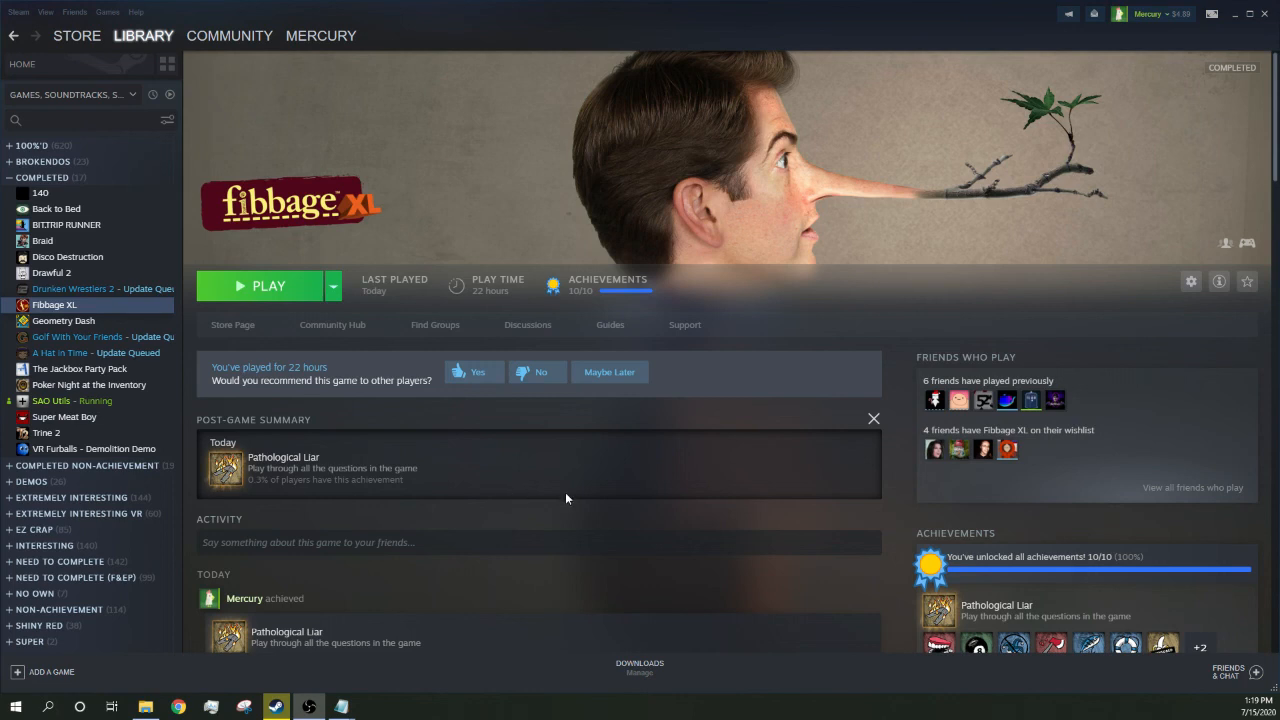
{"action": "mouse_move", "coordinate": [754, 500]}
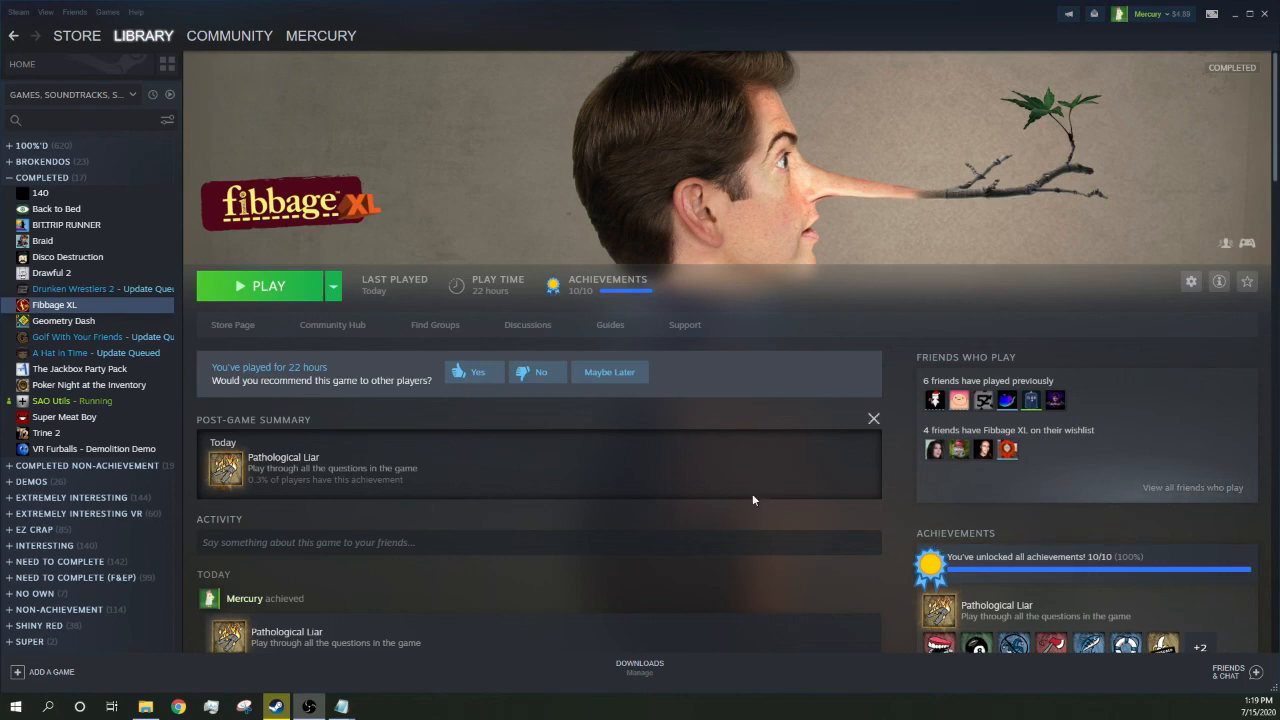
- Scroll Fibbage XL's library page to the Achievements panel showing 10/10
{"action": "scroll", "scroll_direction": "down", "scroll_amount": 3}
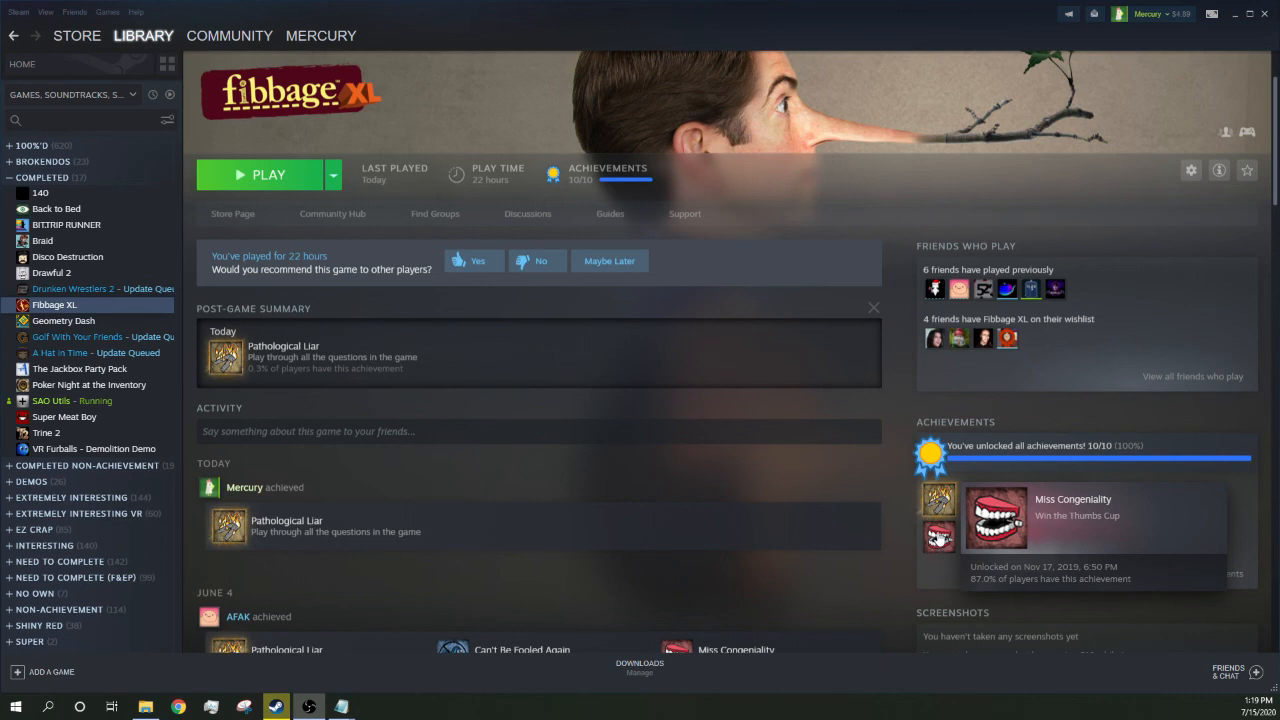
{"action": "scroll", "scroll_direction": "down", "scroll_amount": 3}
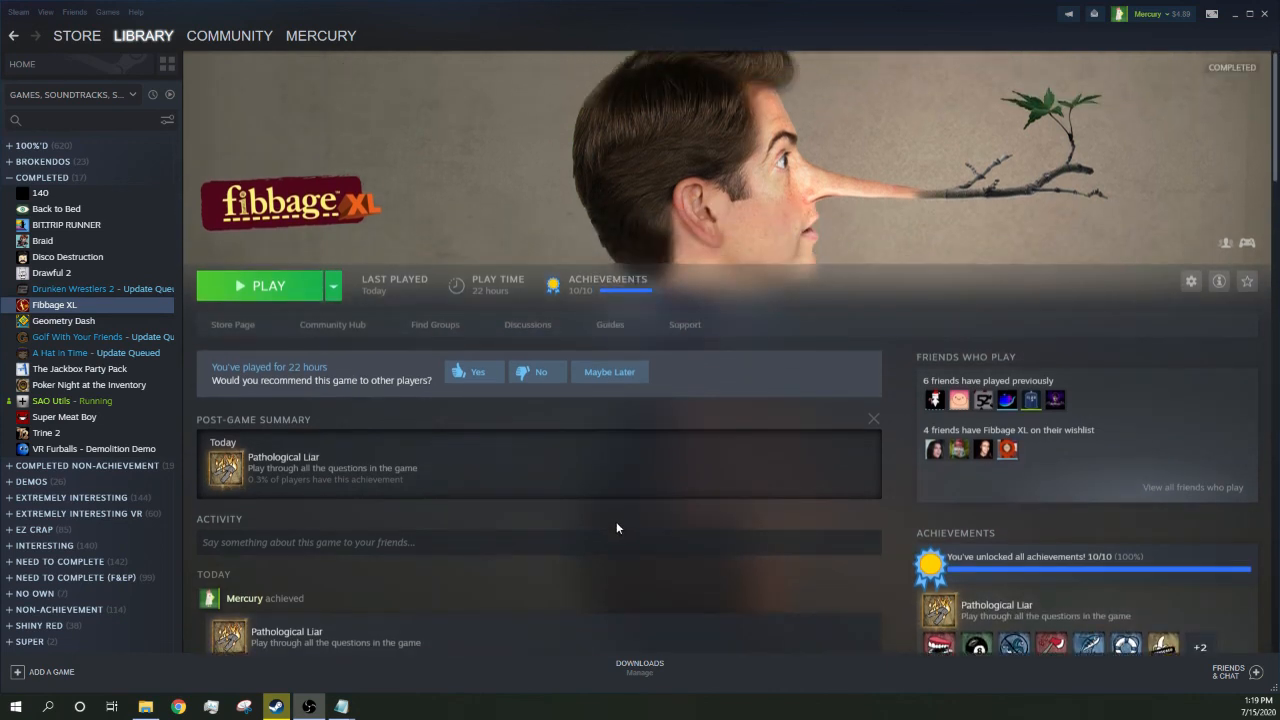
{"action": "mouse_move", "coordinate": [766, 521]}
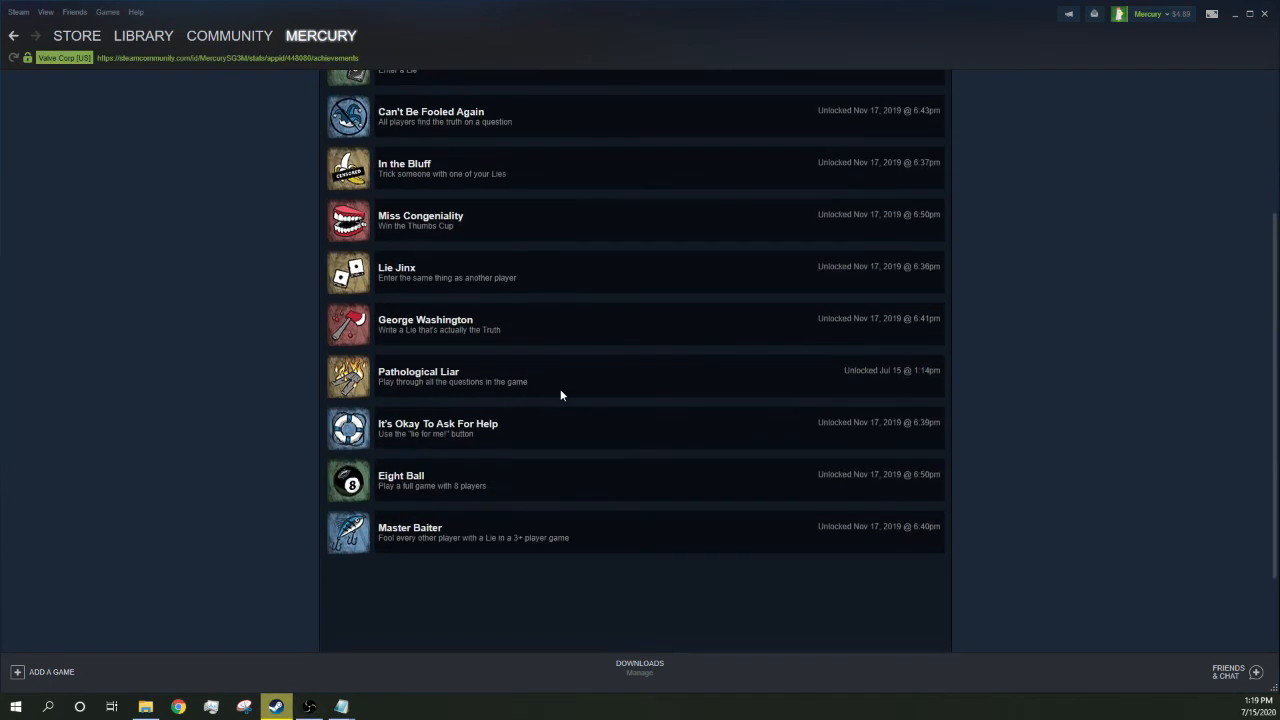
{"action": "scroll", "scroll_direction": "up", "scroll_amount": 3}
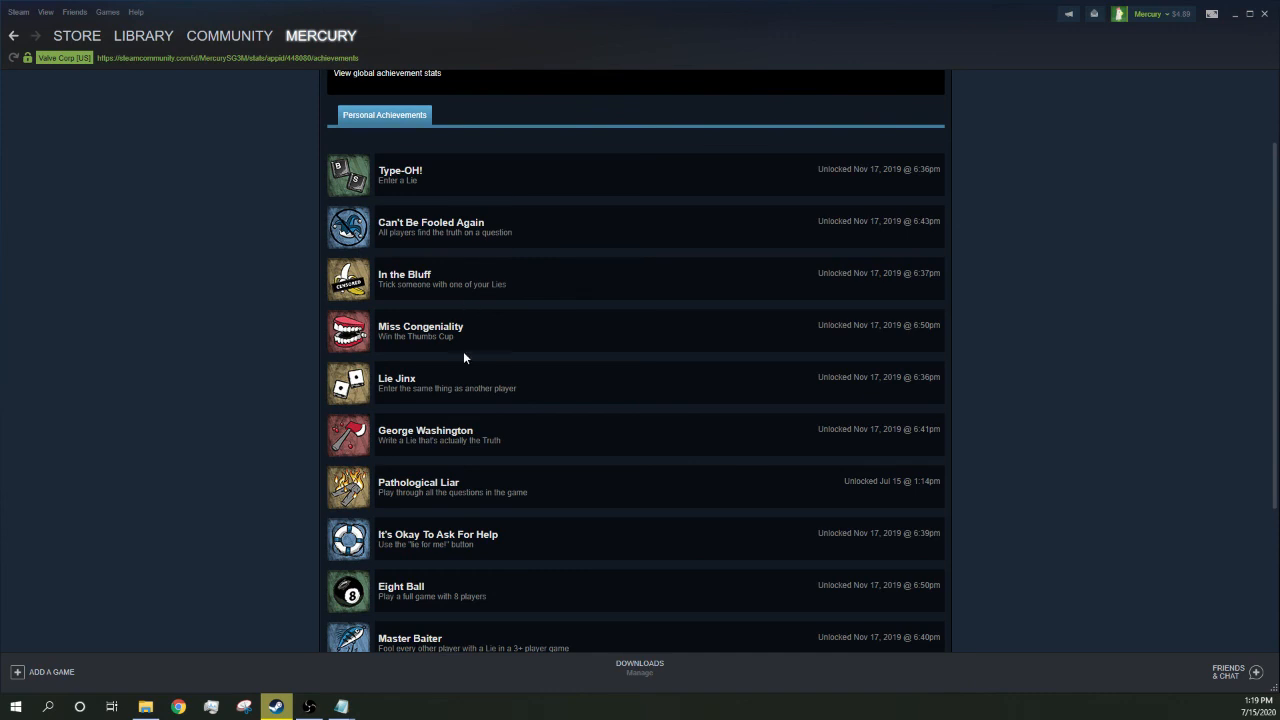
{"action": "scroll", "scroll_direction": "down", "scroll_amount": 3}
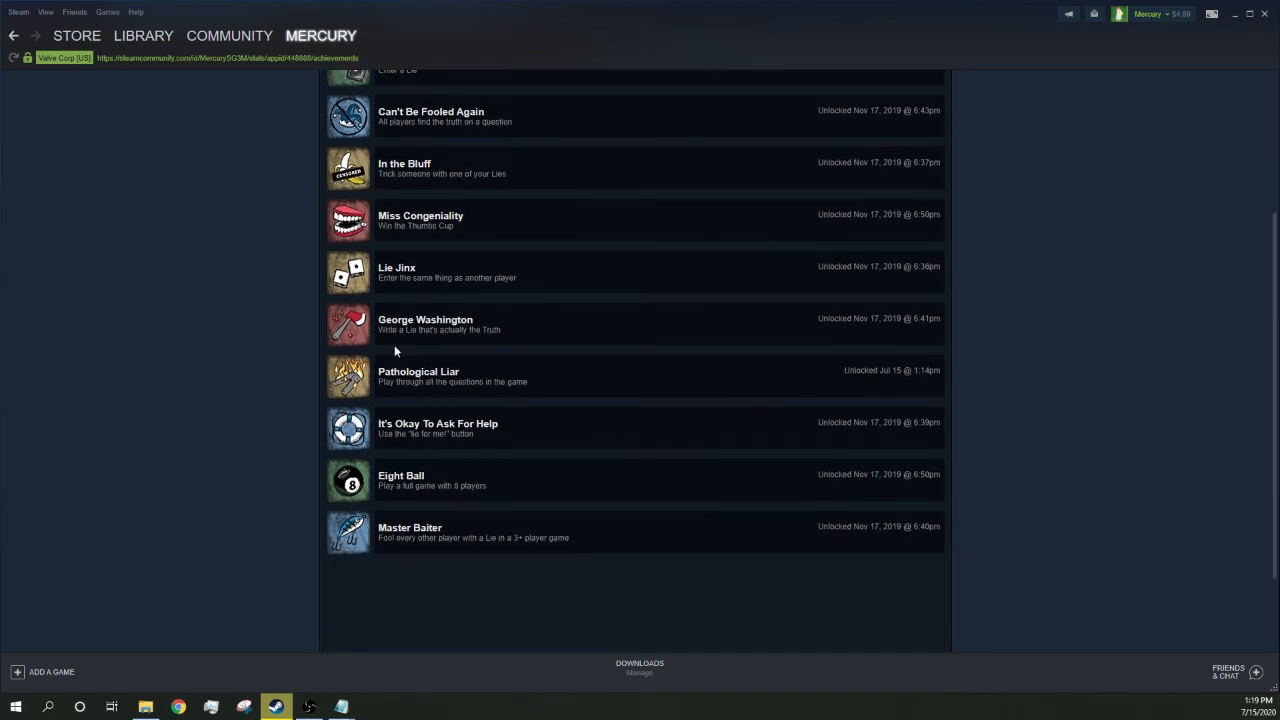
{"action": "mouse_move", "coordinate": [366, 289]}
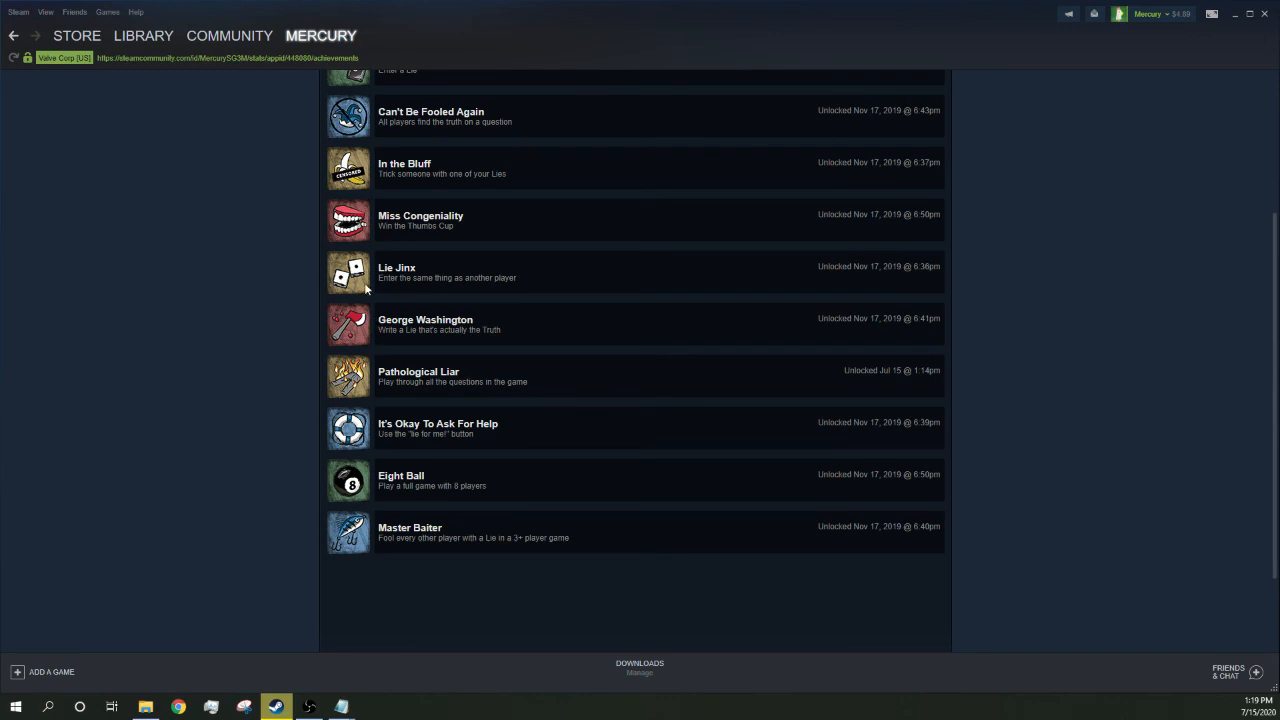
{"action": "mouse_move", "coordinate": [360, 308]}
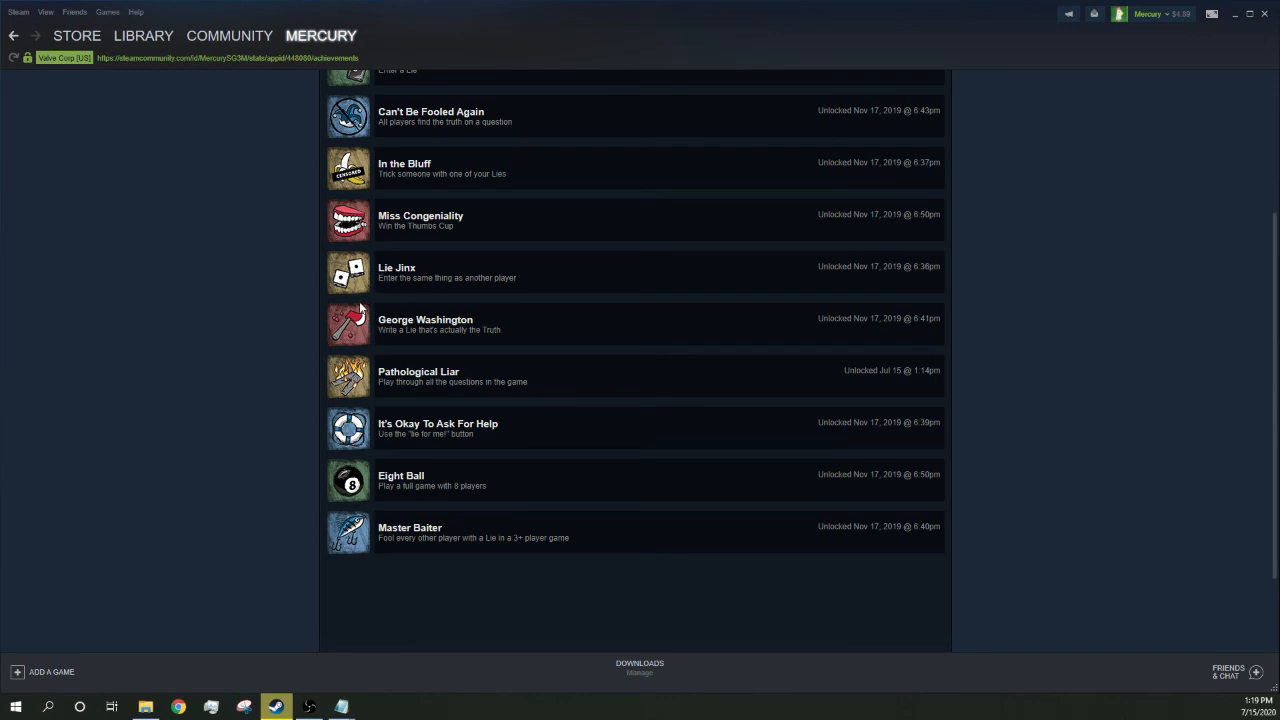
{"action": "mouse_move", "coordinate": [175, 92]}
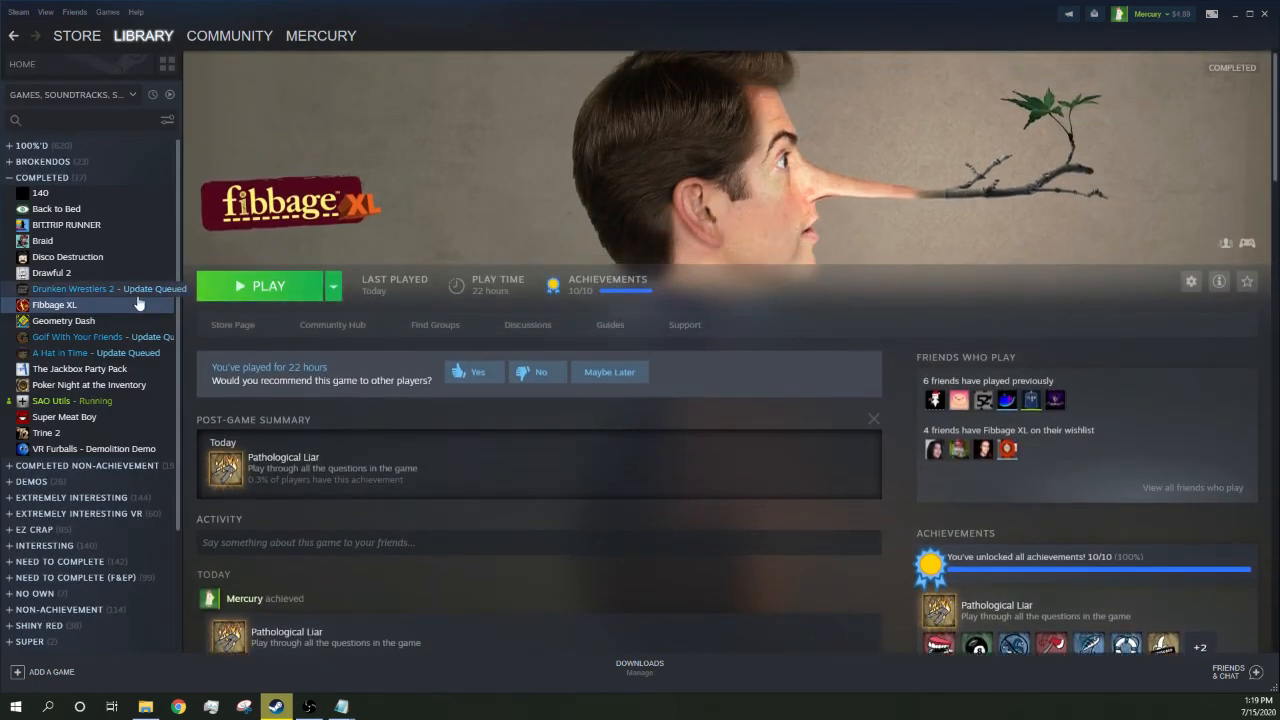
- Add Fibbage XL to the 100%'D collection, then uninstall it via Manage
{"action": "right_click", "coordinate": [54, 304]}
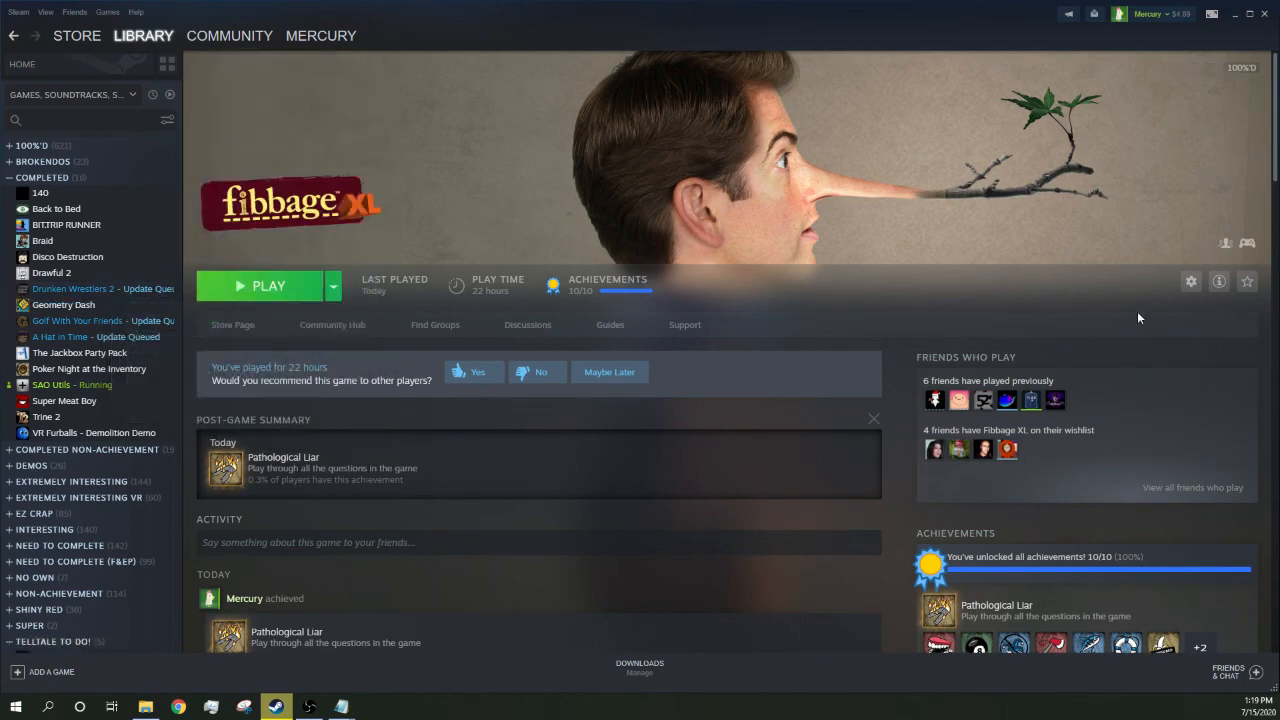
{"action": "left_click", "coordinate": [1190, 281]}
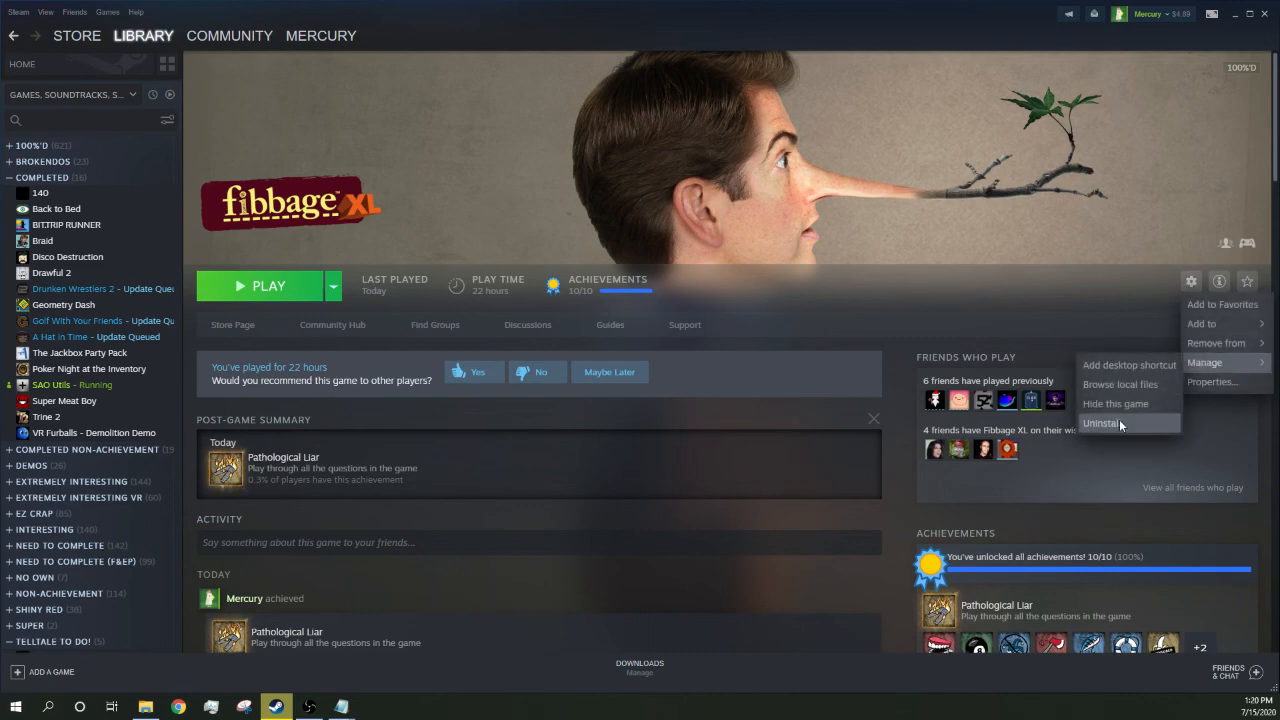
{"action": "left_click", "coordinate": [1102, 423]}
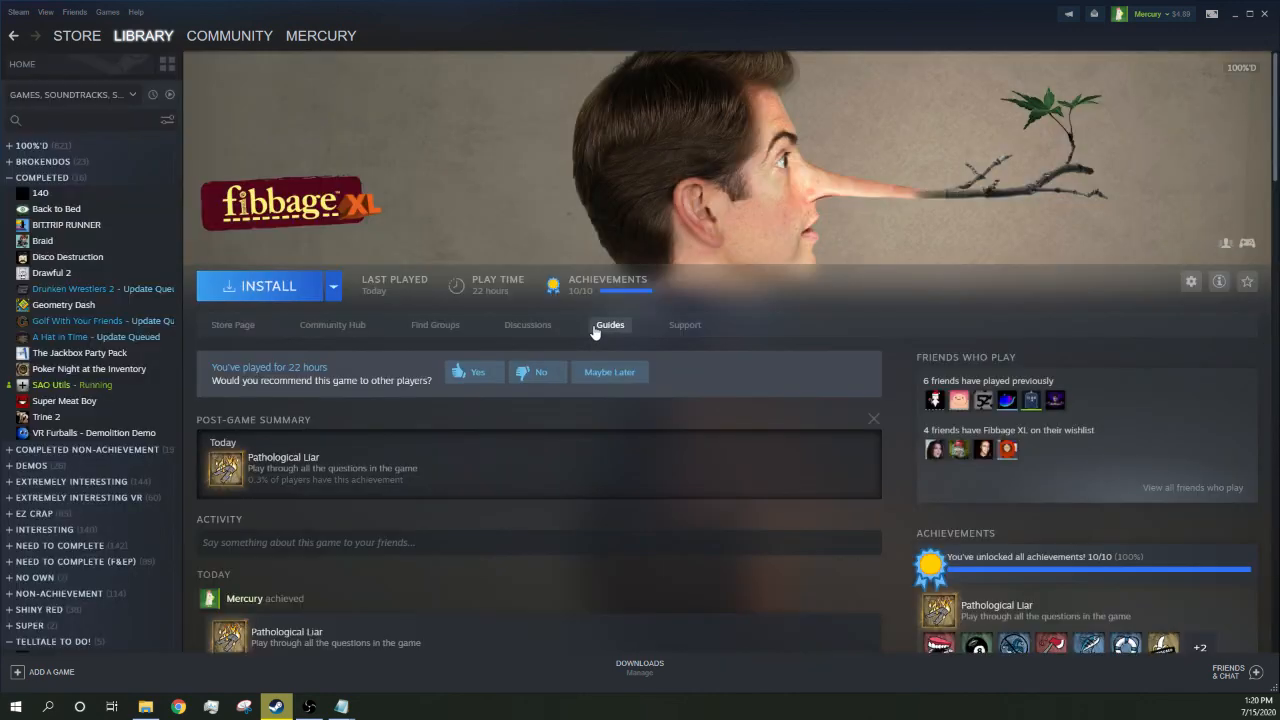